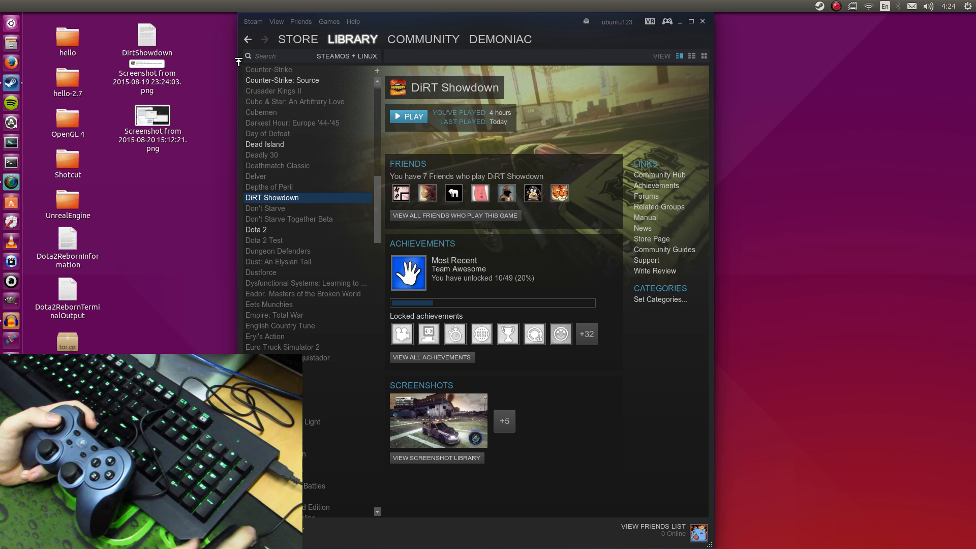
# Launch DiRT Showdown from its Steam library page with the first gamepad connected
pyautogui.click(298, 38)
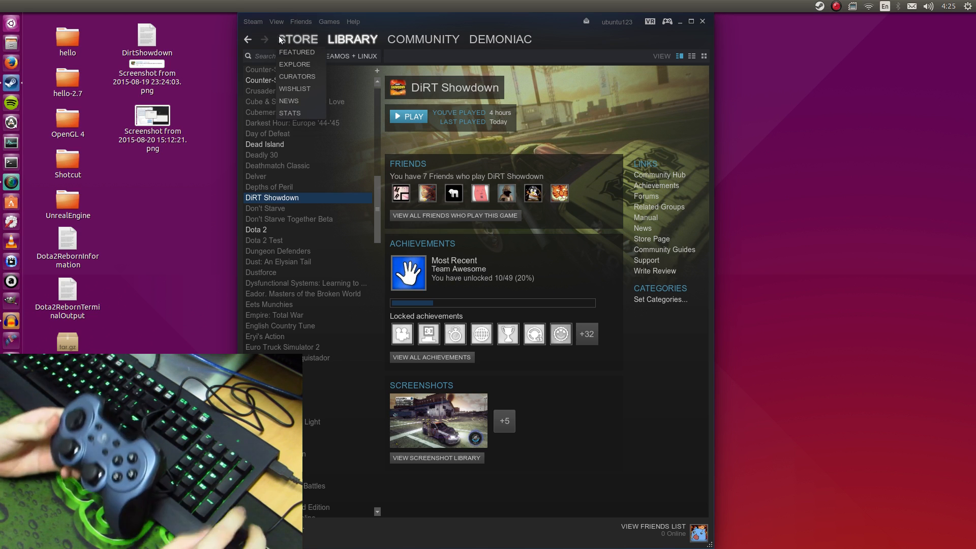
pyautogui.click(408, 116)
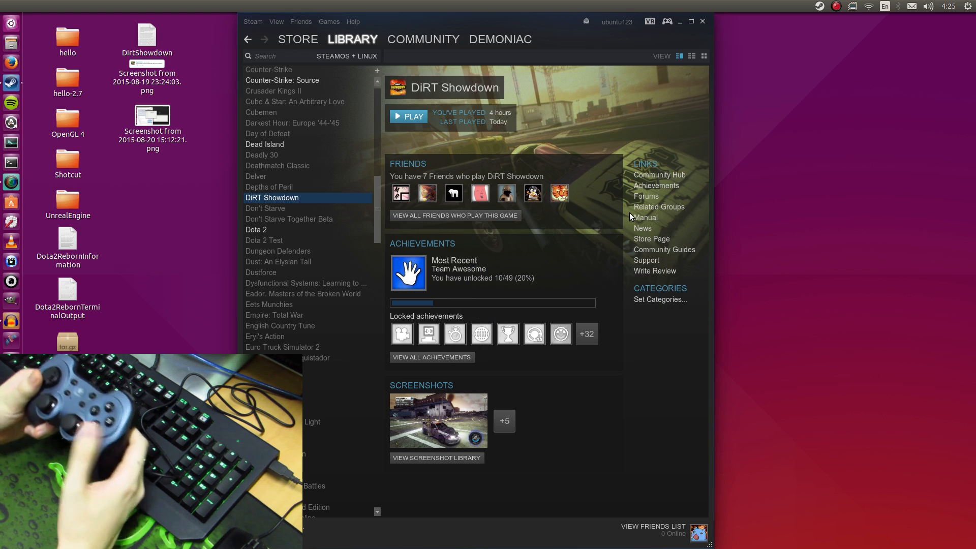
pyautogui.click(407, 115)
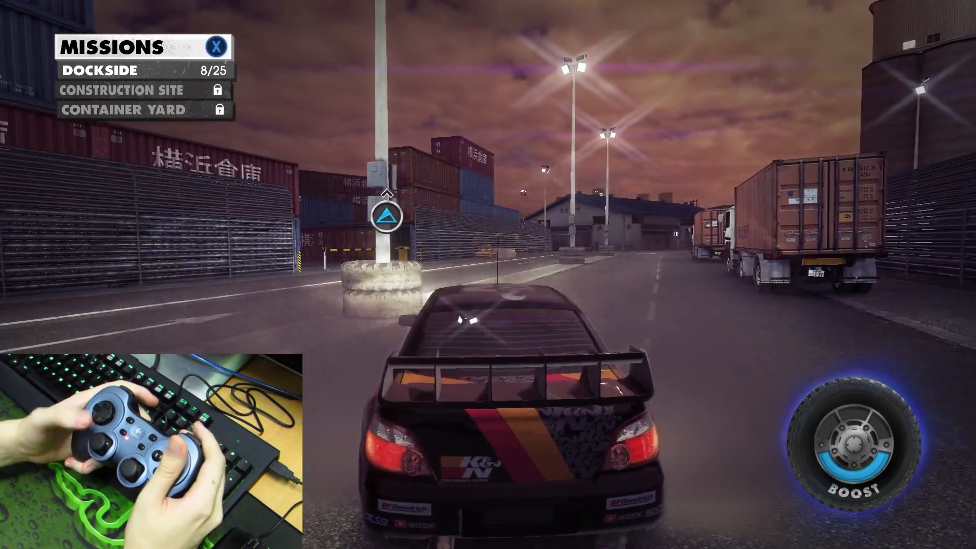
# Drive the car through the Dockside free-roam area to test the Logitech gamepad
pyautogui.press('w')
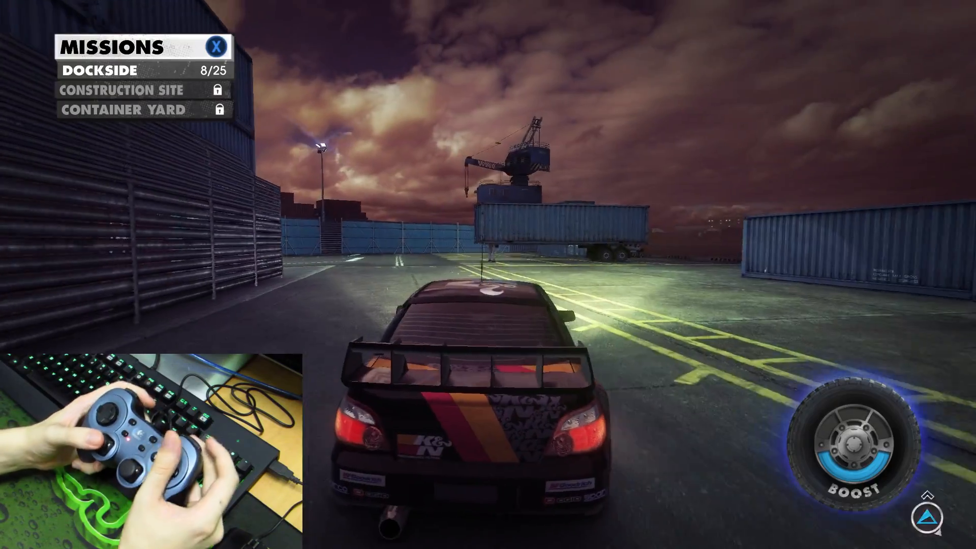
pyautogui.press('w')
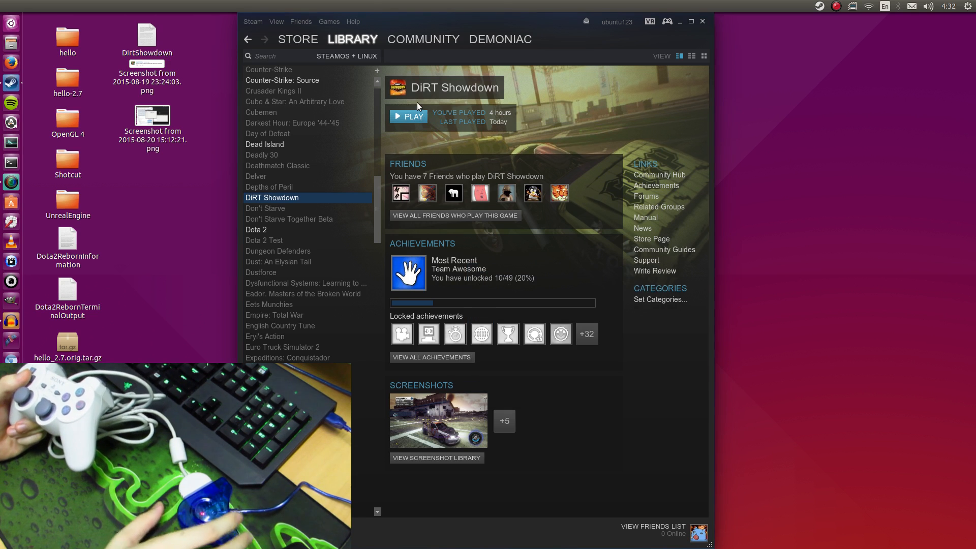
# Relaunch DiRT Showdown with the white PlayStation-style pad connected
pyautogui.click(408, 116)
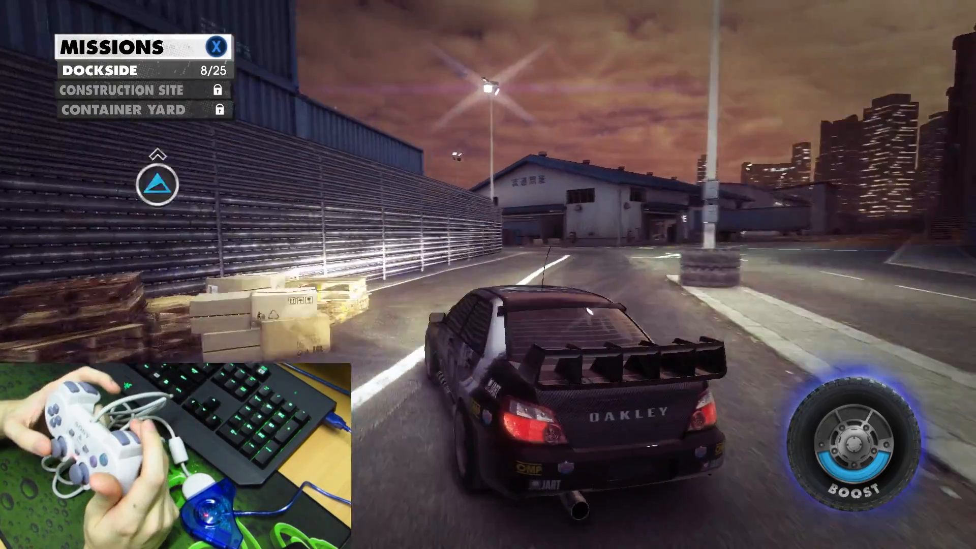
# Drive around Dockside to test the white USB pad
pyautogui.press('w')
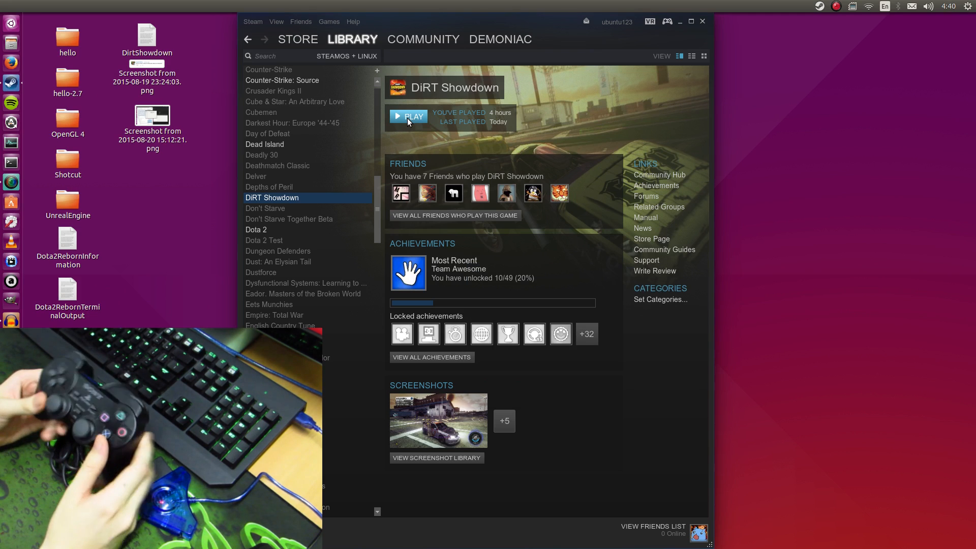
# Relaunch DiRT Showdown with the black PlayStation controller connected
pyautogui.click(409, 116)
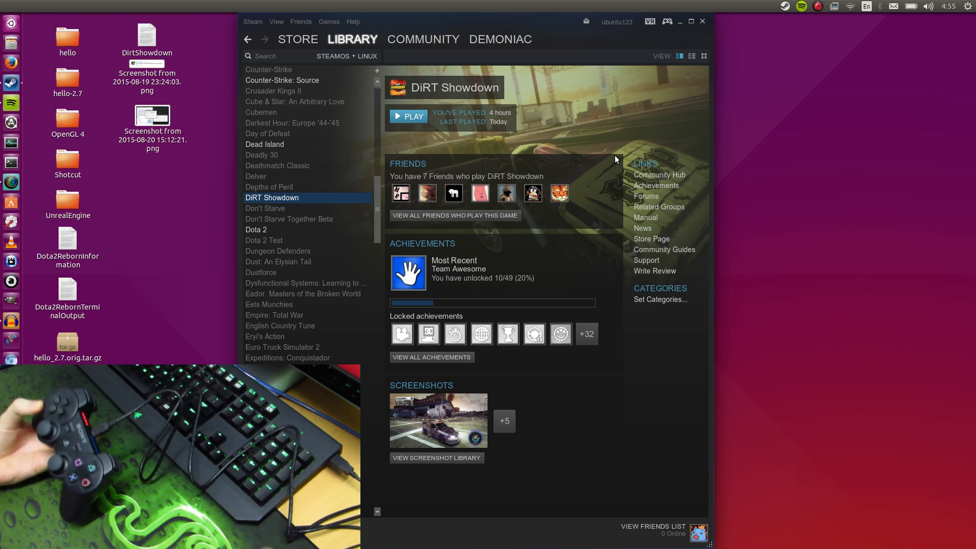
pyautogui.moveTo(599, 149)
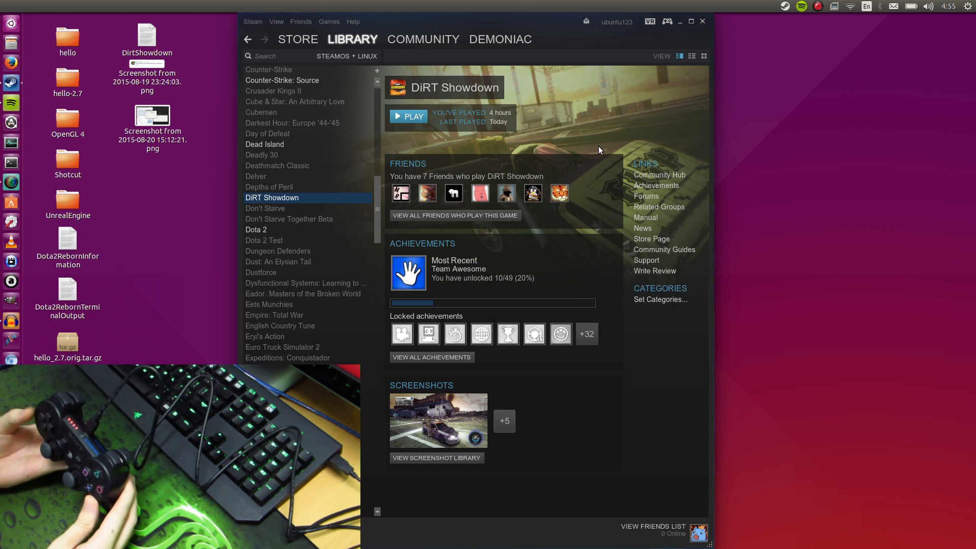
# Relaunch DiRT Showdown for the next black gamepad
pyautogui.click(409, 116)
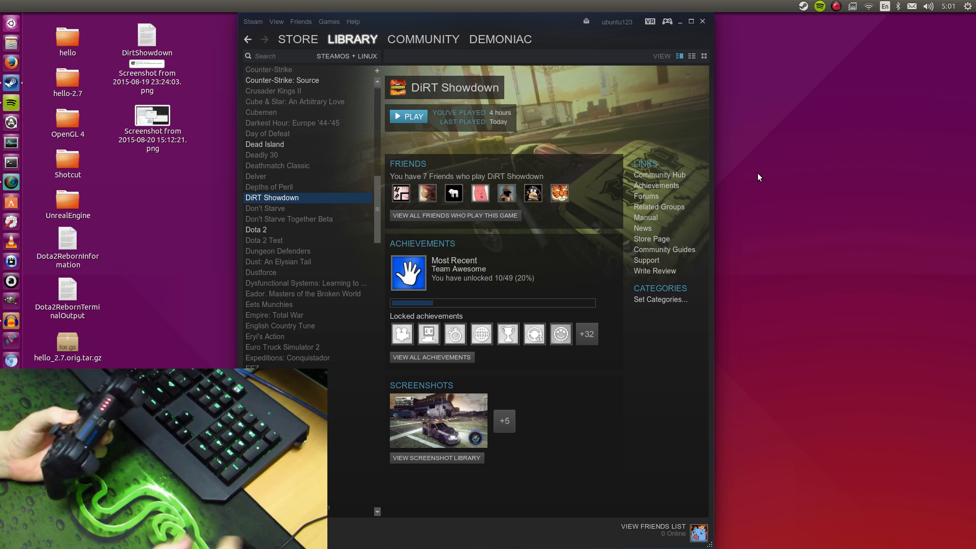
# Start a new Bluetooth device setup searching for devices of all types
pyautogui.click(898, 6)
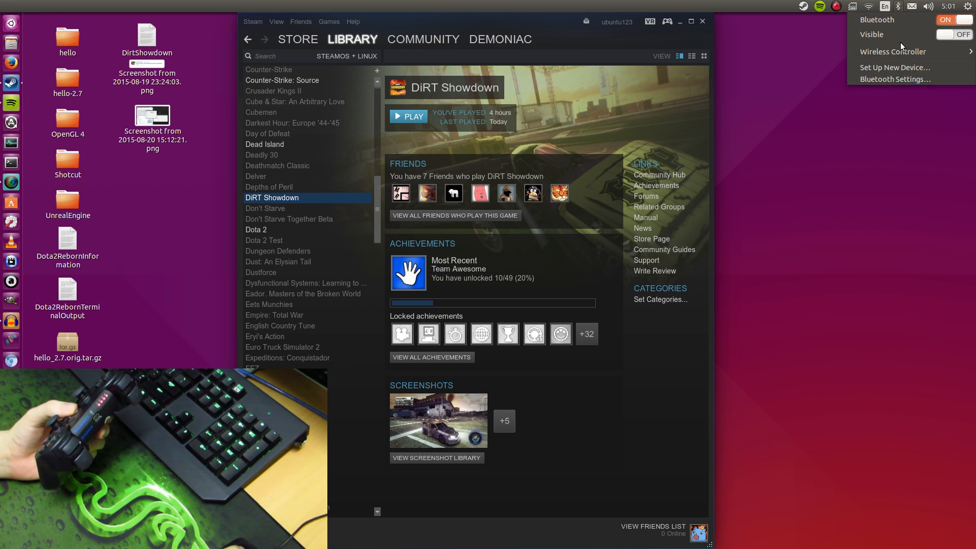
pyautogui.moveTo(877, 20)
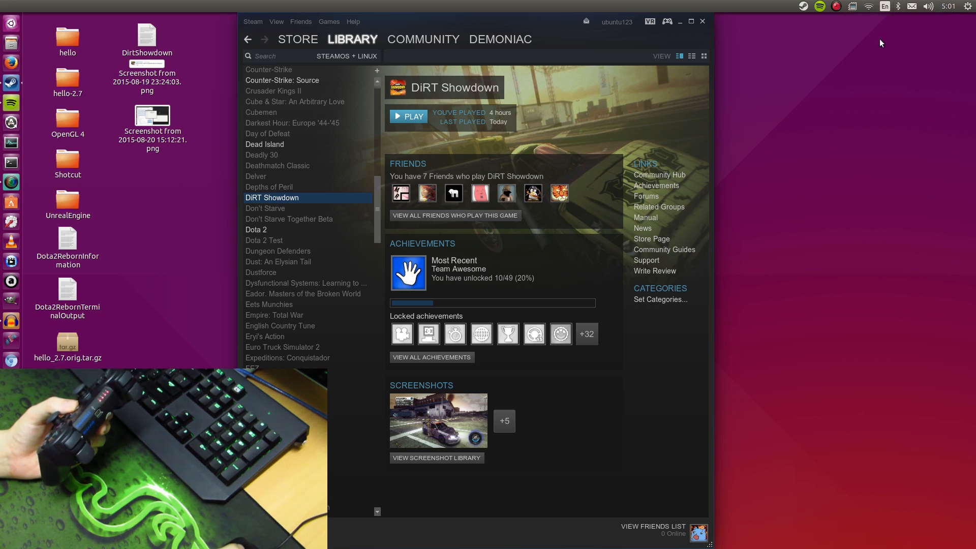
pyautogui.click(898, 6)
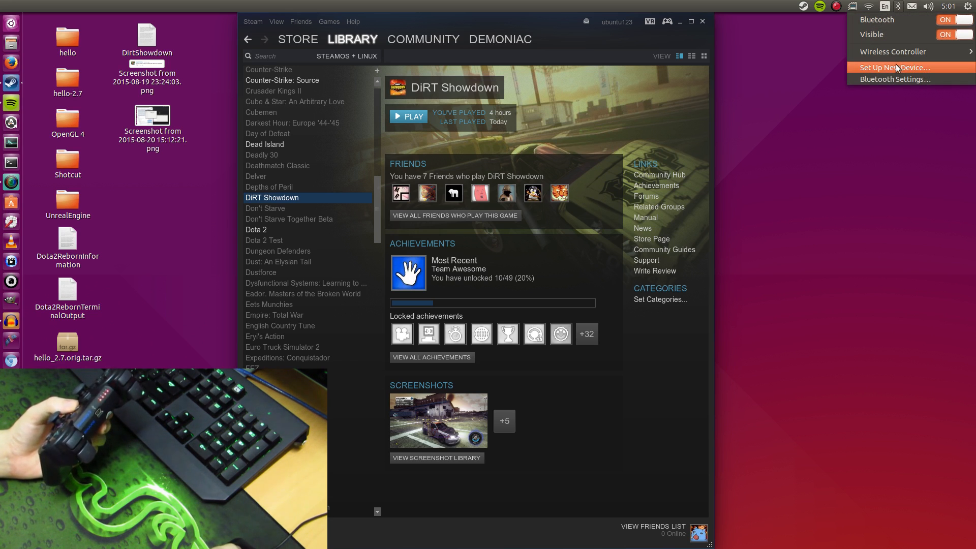
pyautogui.click(891, 67)
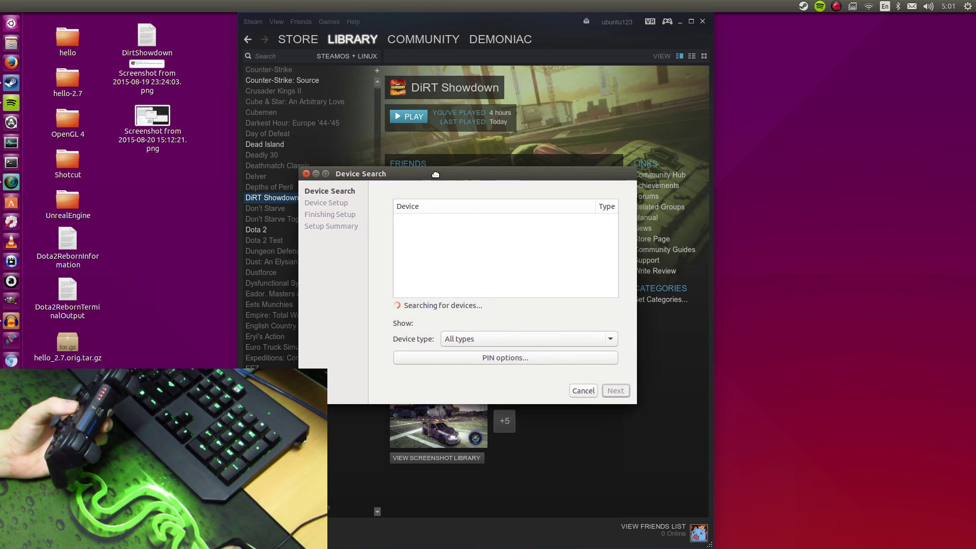
pyautogui.click(526, 338)
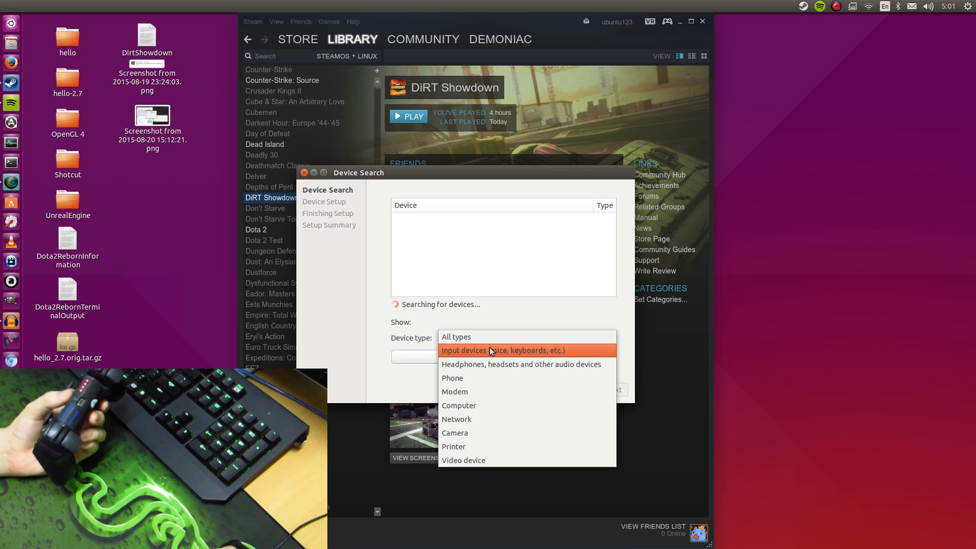
pyautogui.click(456, 336)
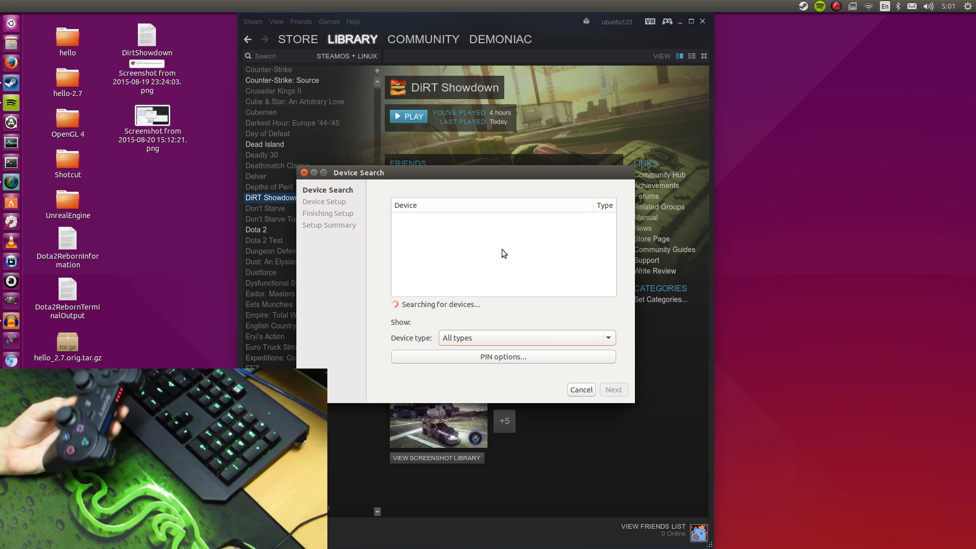
pyautogui.moveTo(413, 227)
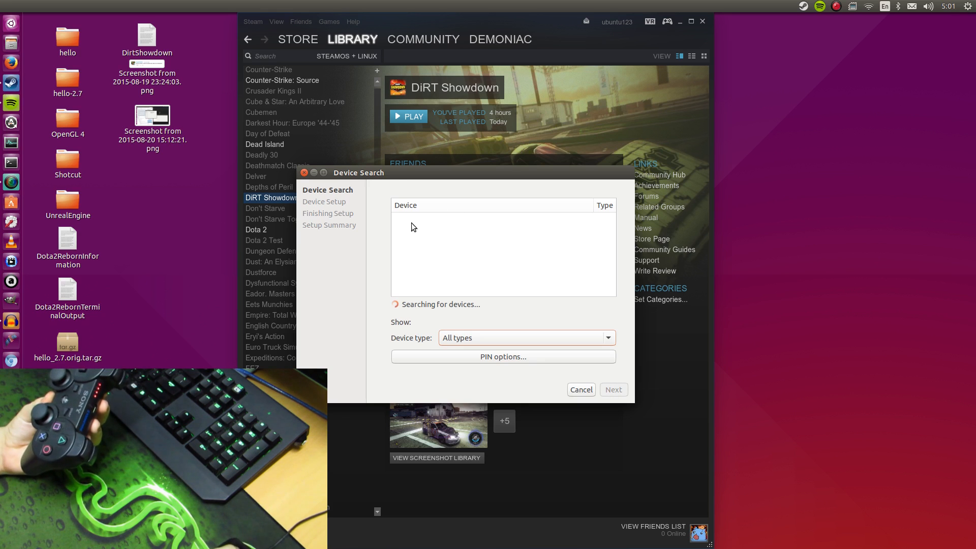
pyautogui.moveTo(399, 238)
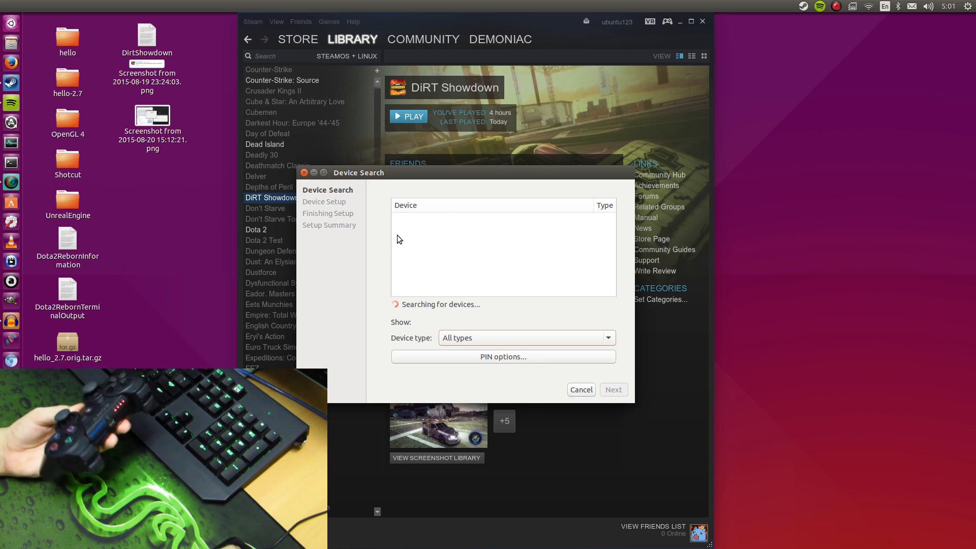
pyautogui.moveTo(358, 173); pyautogui.dragTo(368, 160)
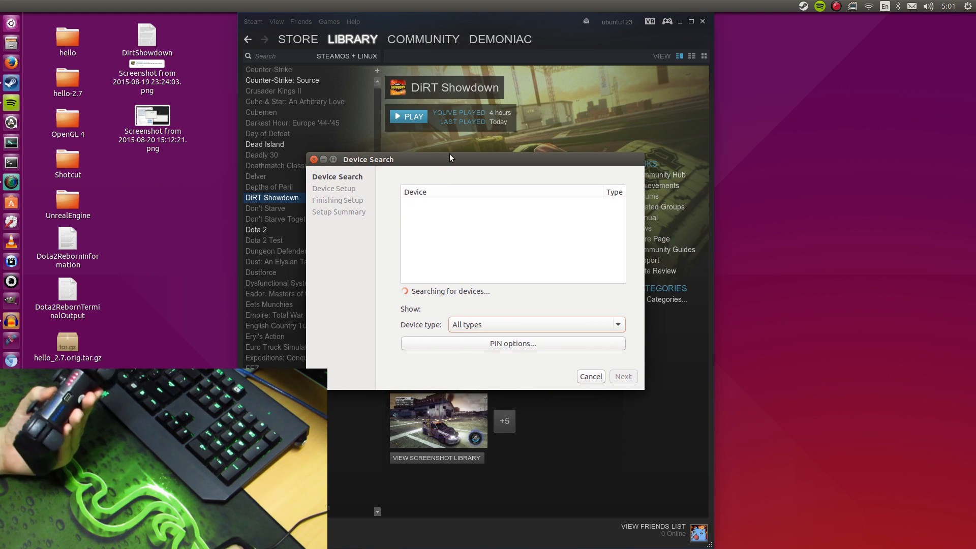
pyautogui.moveTo(463, 105)
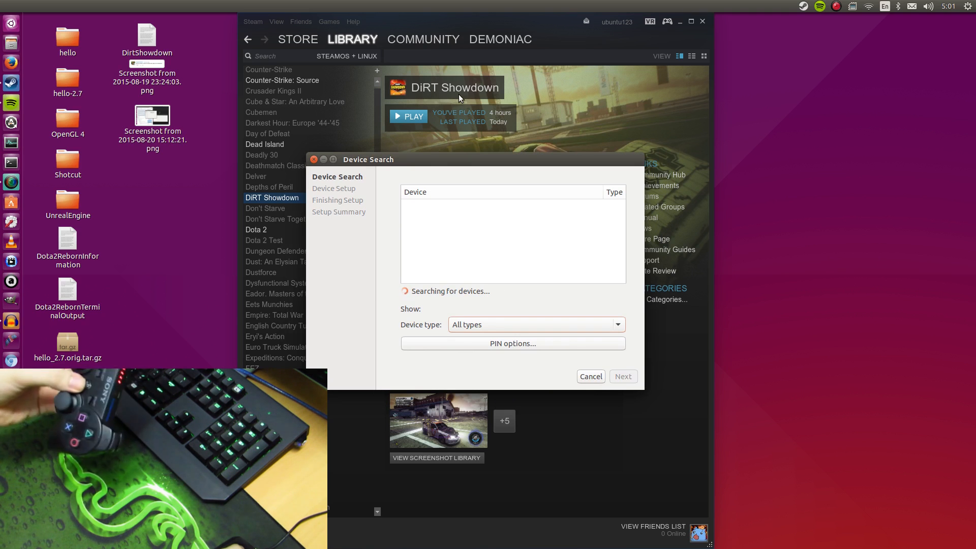
pyautogui.moveTo(520, 331)
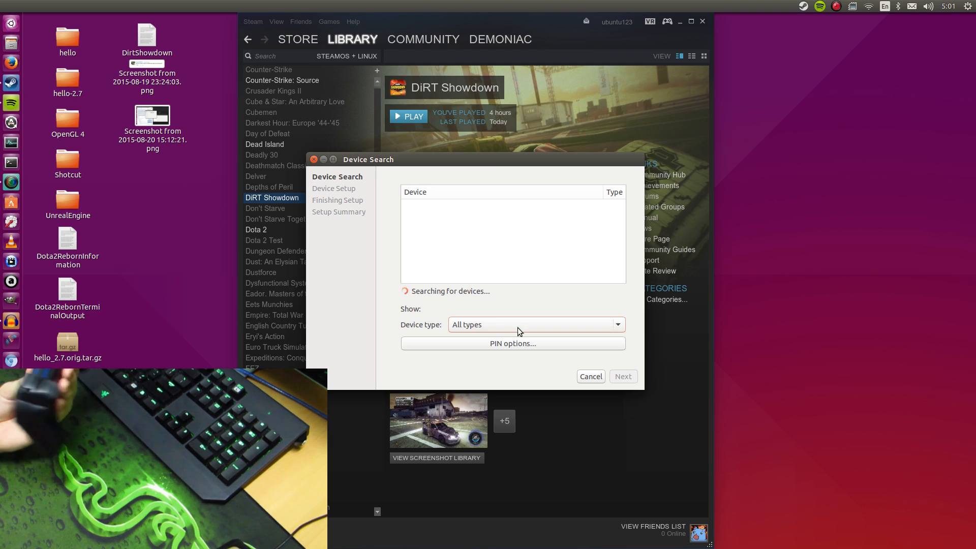
pyautogui.moveTo(317, 167)
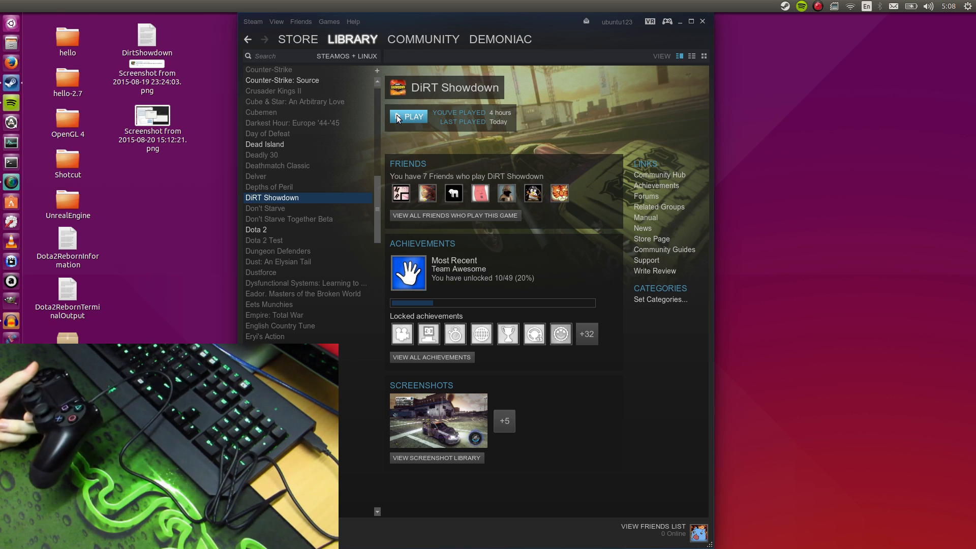
pyautogui.moveTo(513, 117)
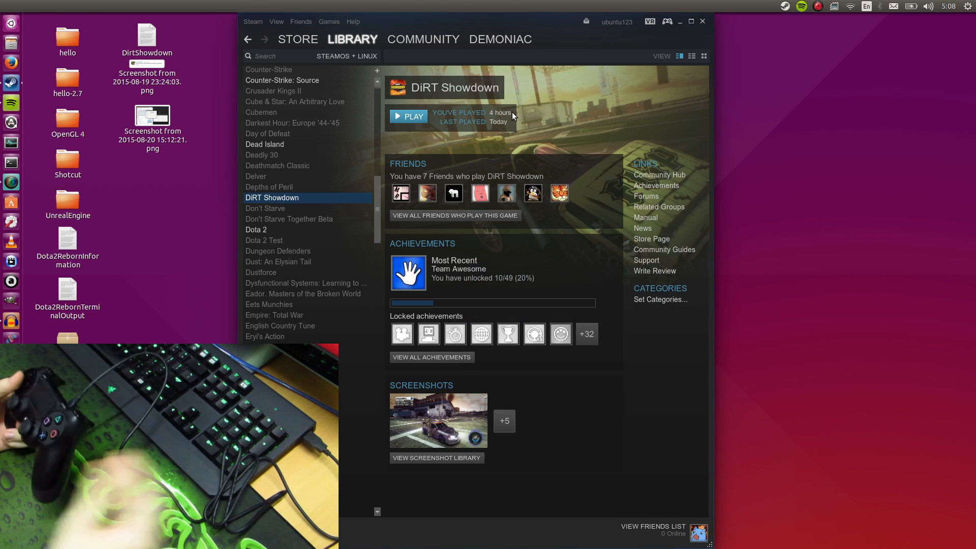
# Return to the DiRT Showdown library page with the device search closed
pyautogui.click(408, 116)
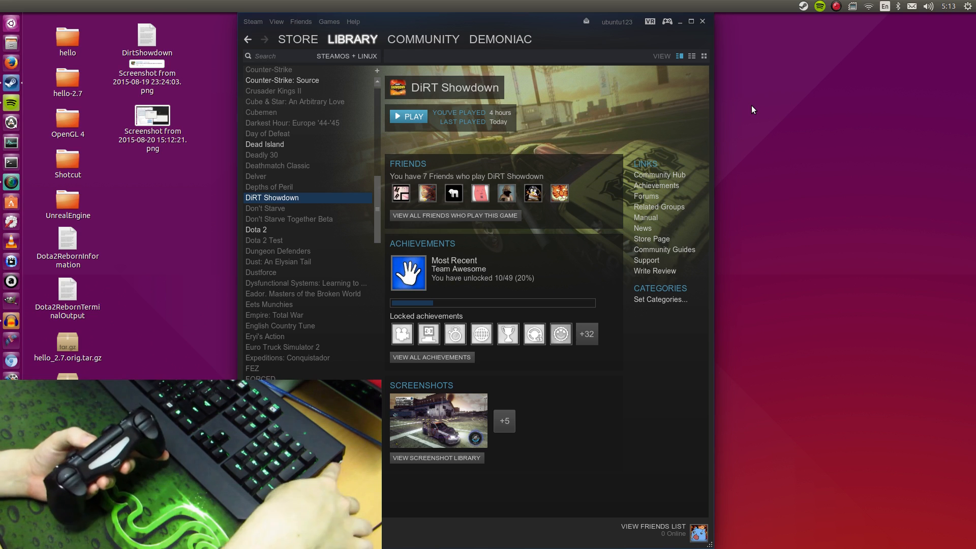
# Start pairing a new Bluetooth device from the top-panel Bluetooth indicator
pyautogui.click(898, 6)
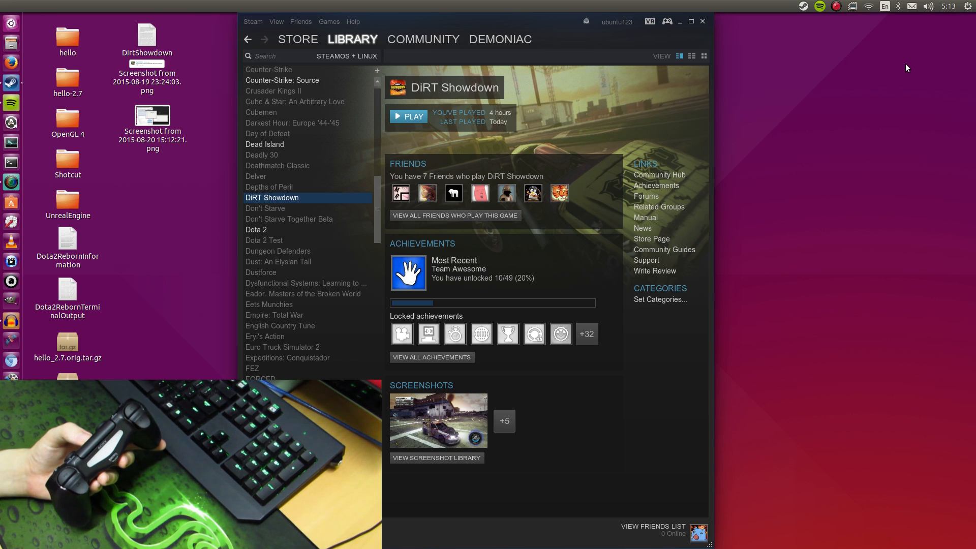
pyautogui.click(883, 6)
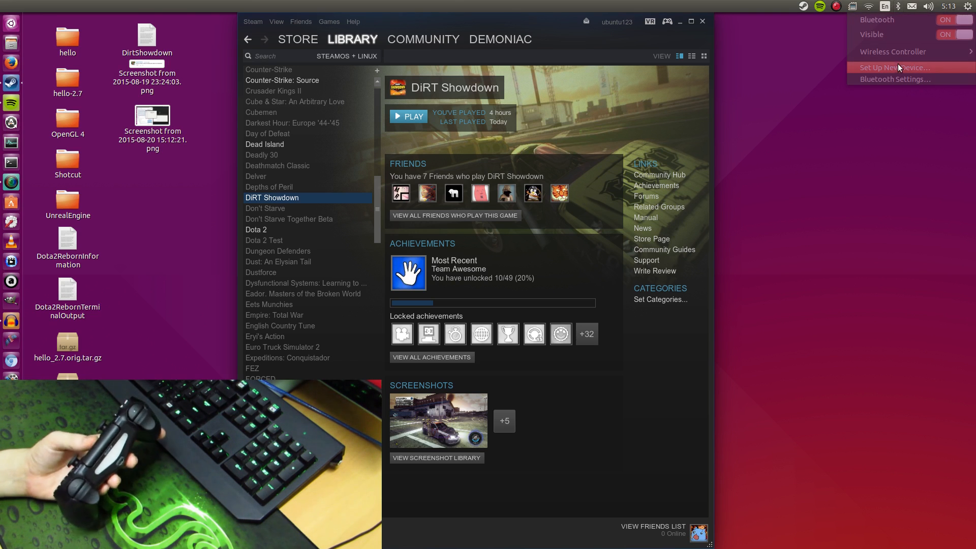
pyautogui.click(895, 67)
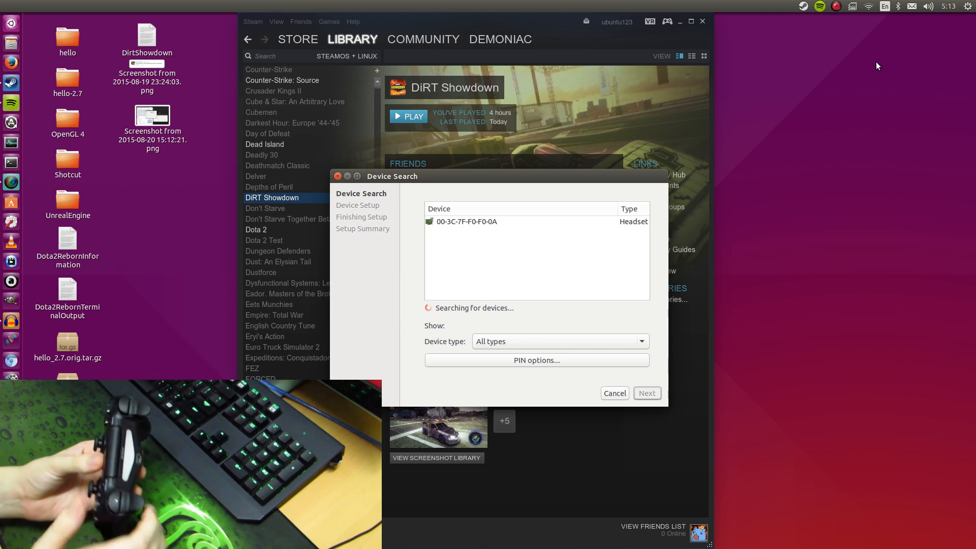
pyautogui.moveTo(598, 187)
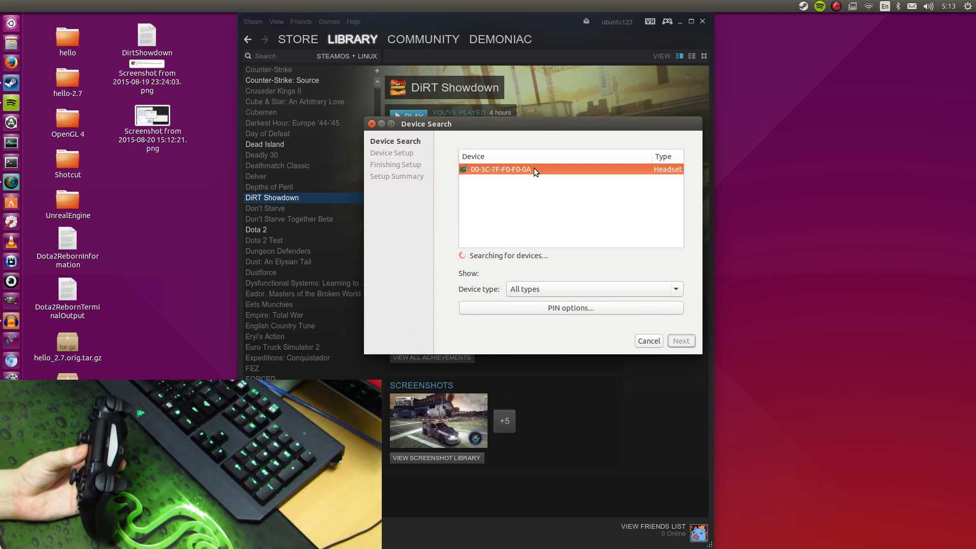
pyautogui.moveTo(880, 8)
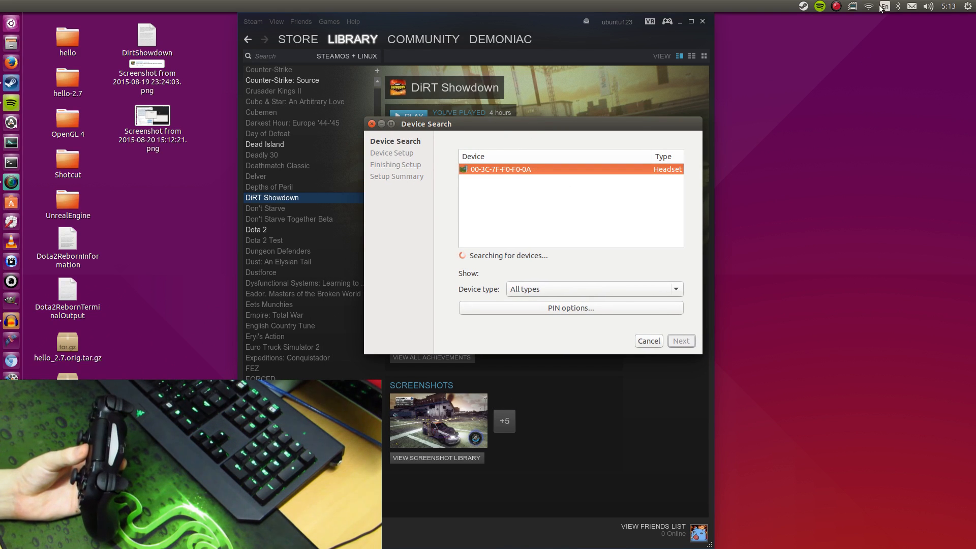
# Bring up the PIN options for pairing the found headset device
pyautogui.click(898, 6)
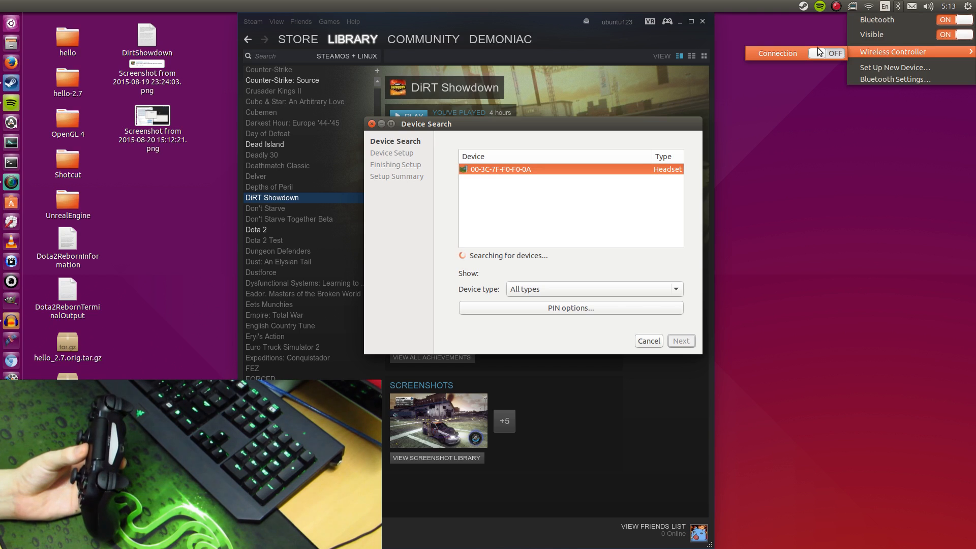
pyautogui.click(816, 53)
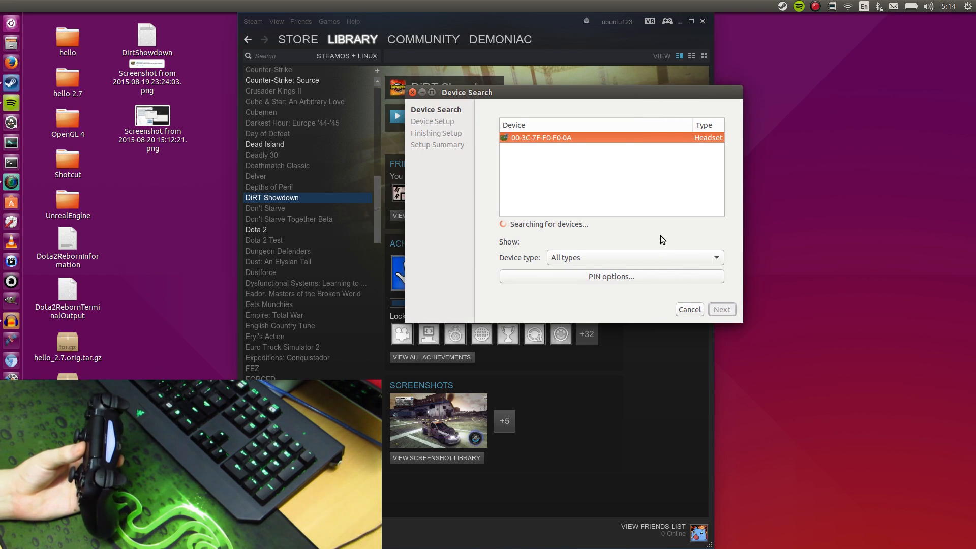
pyautogui.click(878, 6)
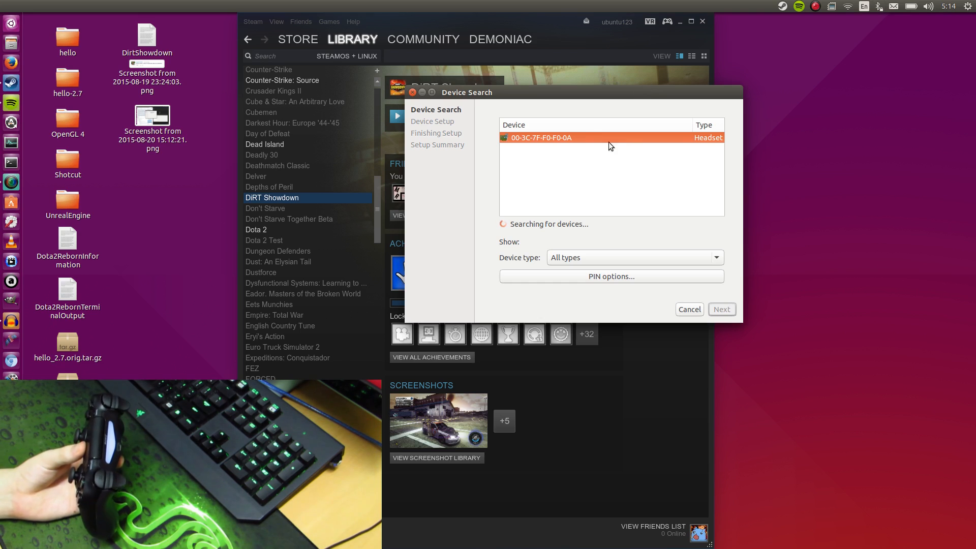
pyautogui.moveTo(573, 226)
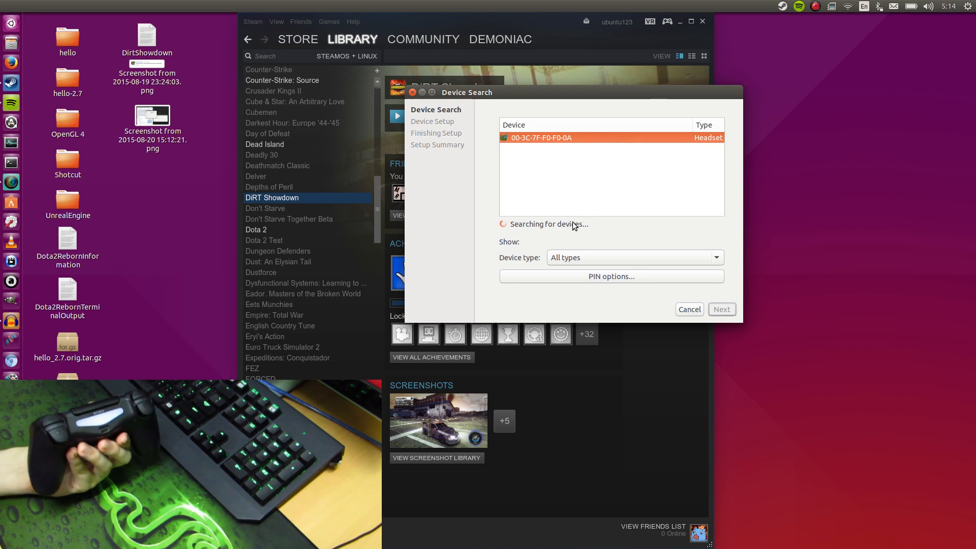
pyautogui.click(611, 275)
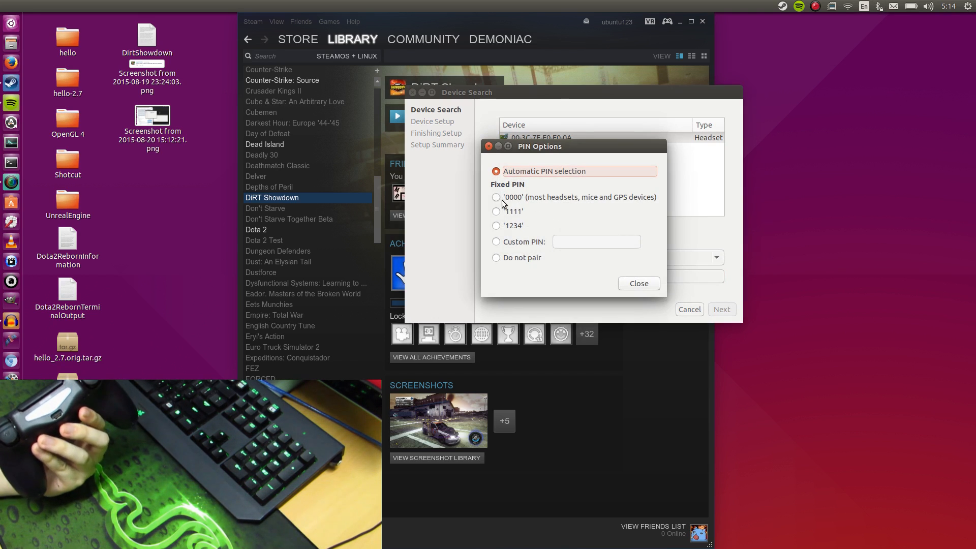
pyautogui.moveTo(504, 195)
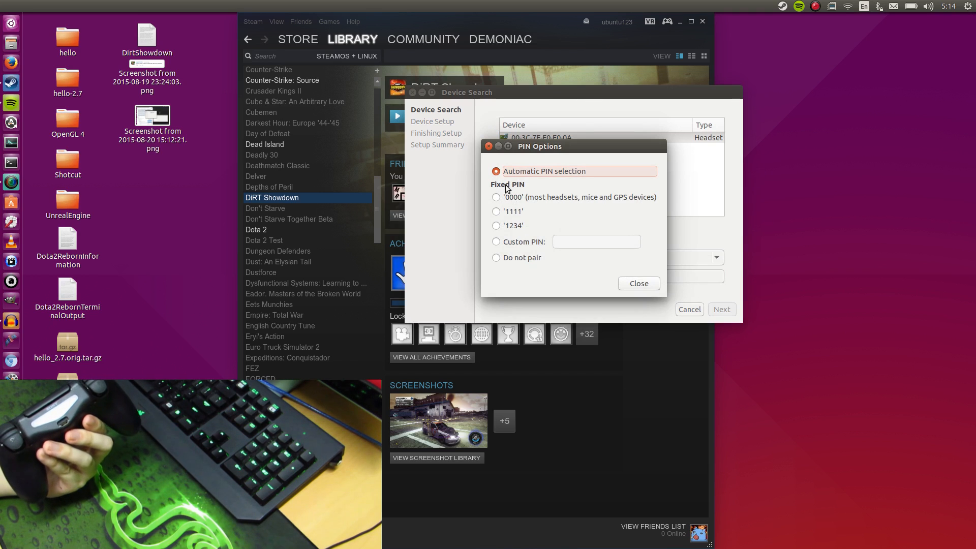
# Dismiss the Bluetooth PIN options and device search without pairing anything
pyautogui.click(637, 283)
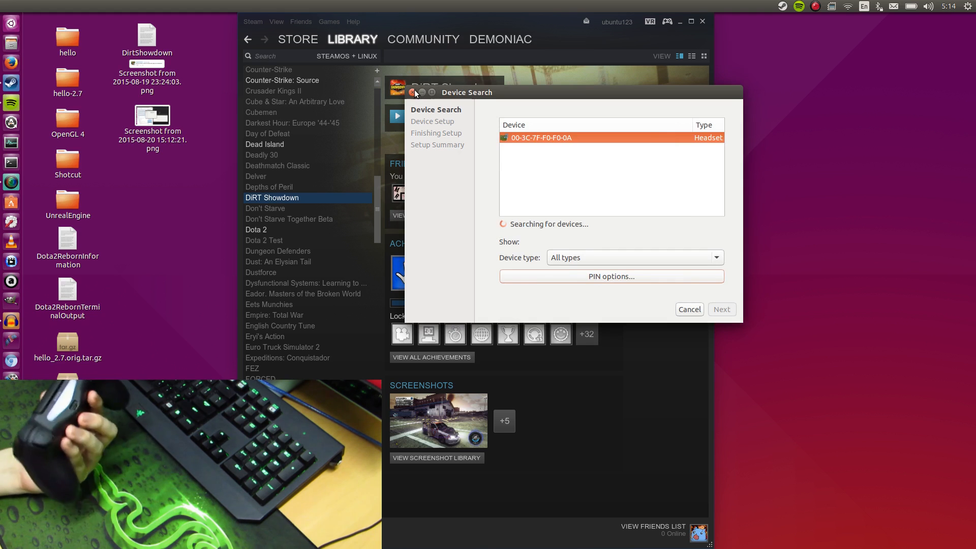
pyautogui.moveTo(187, 125)
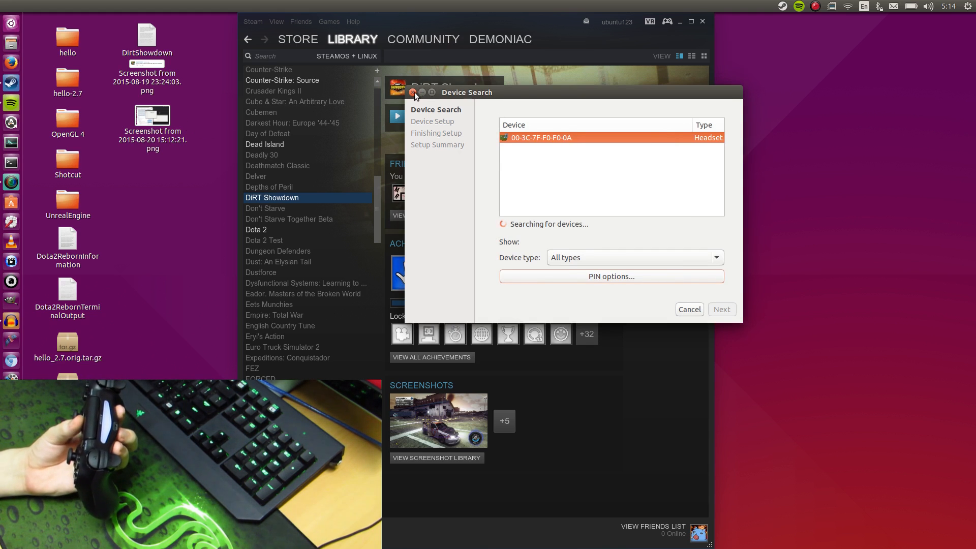
pyautogui.click(688, 309)
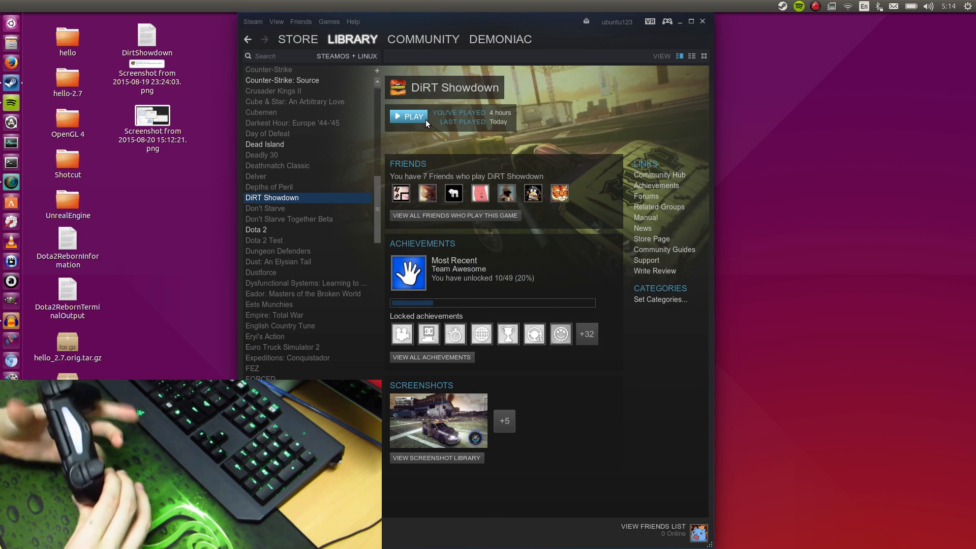
# Launch DiRT Showdown via PLAY and drive around the Dockside hub with the gamepad
pyautogui.click(408, 116)
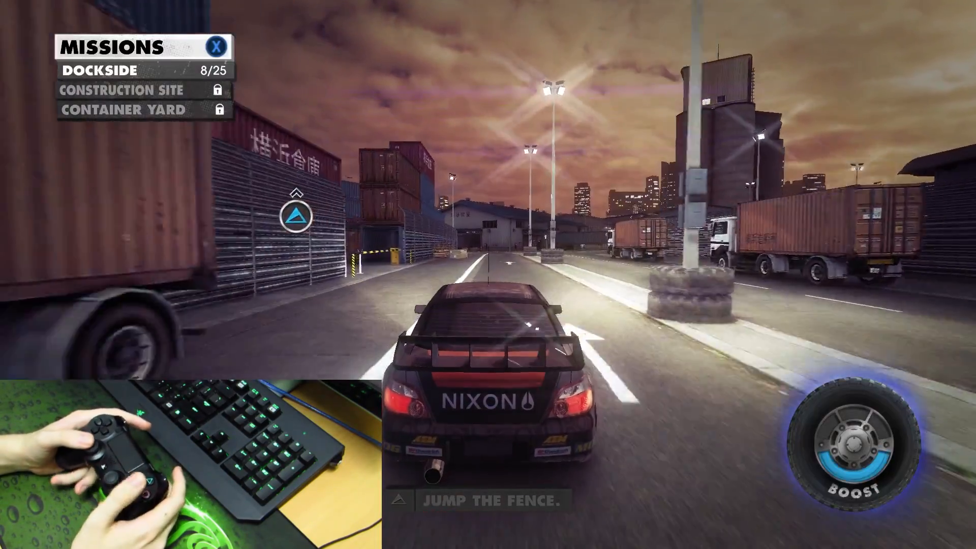
pyautogui.press('w')
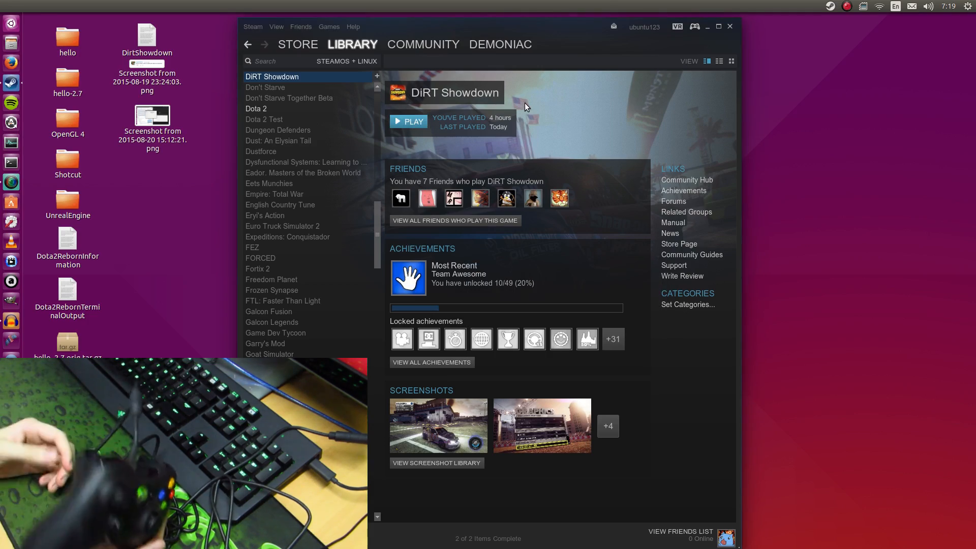
# Launch DiRT Showdown again via PLAY on its library page
pyautogui.click(409, 121)
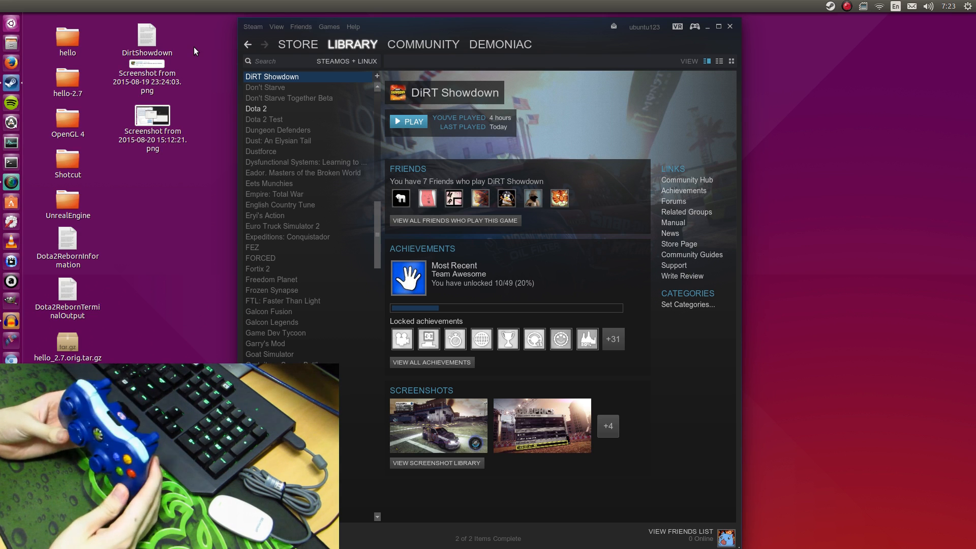
# Launch DiRT Showdown via PLAY to test the blue wireless Xbox gamepad
pyautogui.click(423, 44)
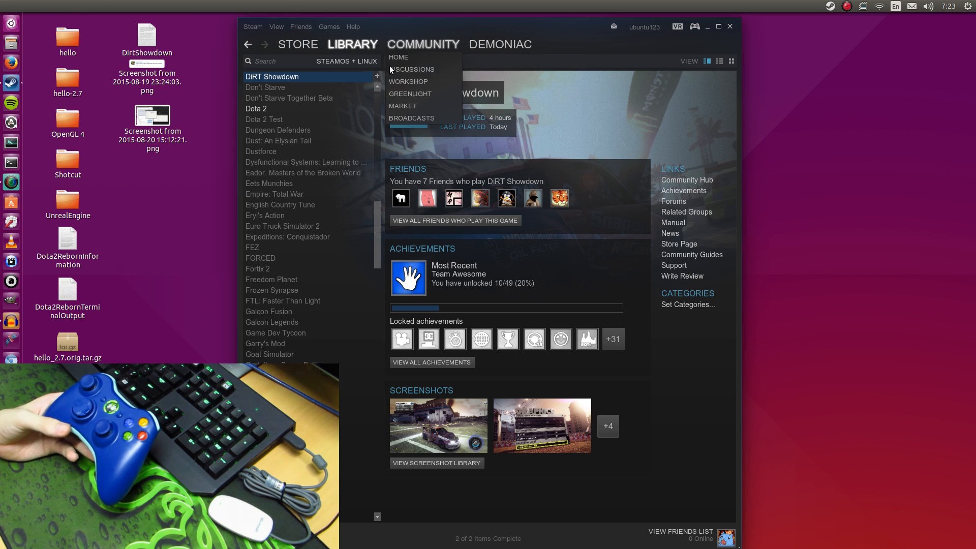
pyautogui.click(409, 121)
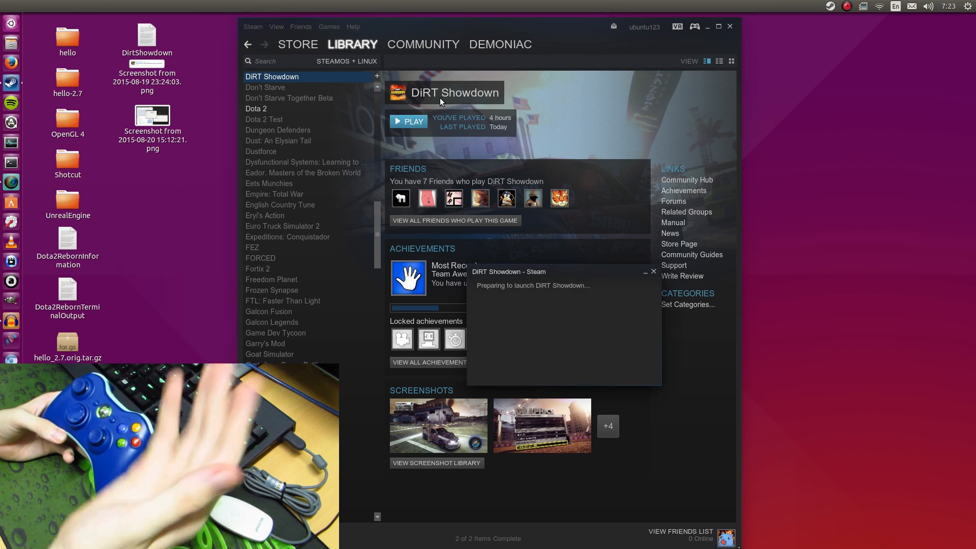